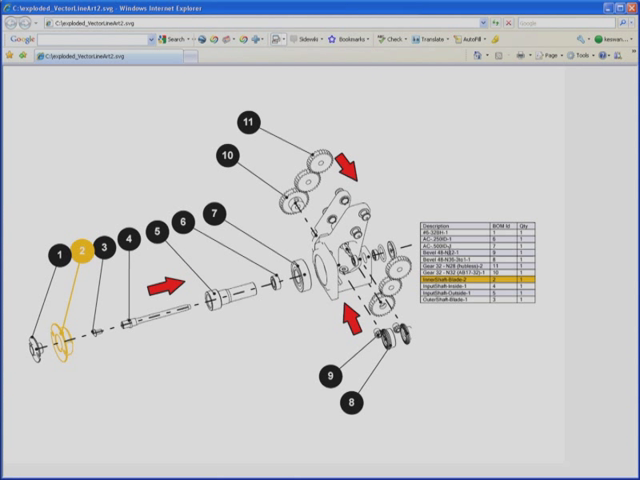
# Step: Select callout 9 on the exploded diagram, highlighting its parts-table row
pyautogui.click(328, 376)
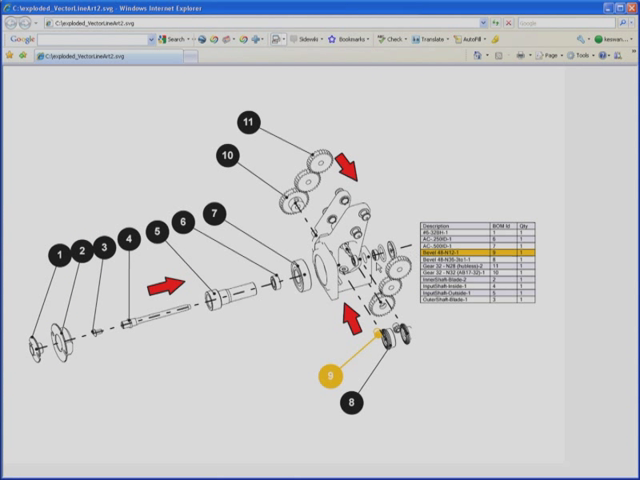